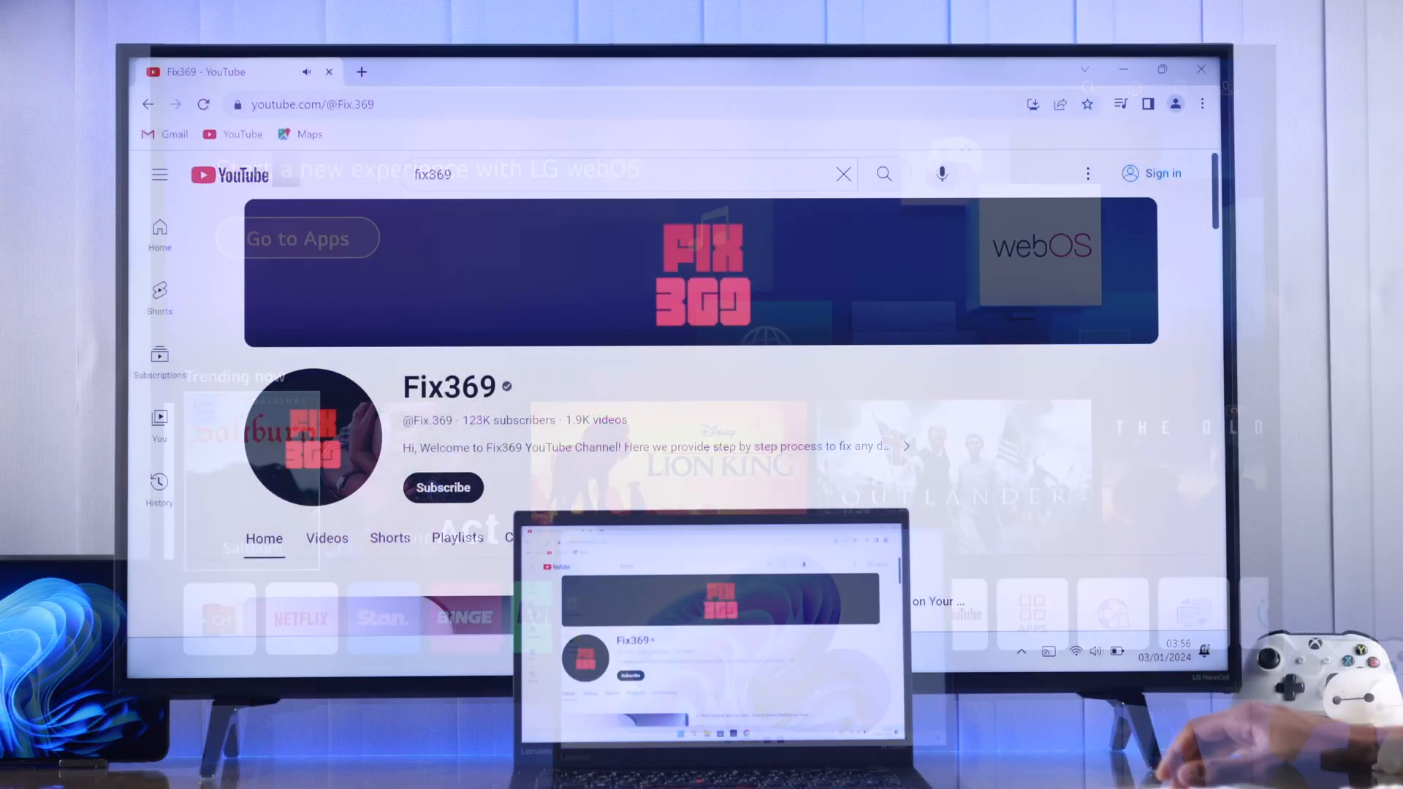
Bring up the Windows 11 Quick Settings panel from the taskbar system tray
{"action": "scroll", "scroll_direction": "down", "scroll_amount": 3}
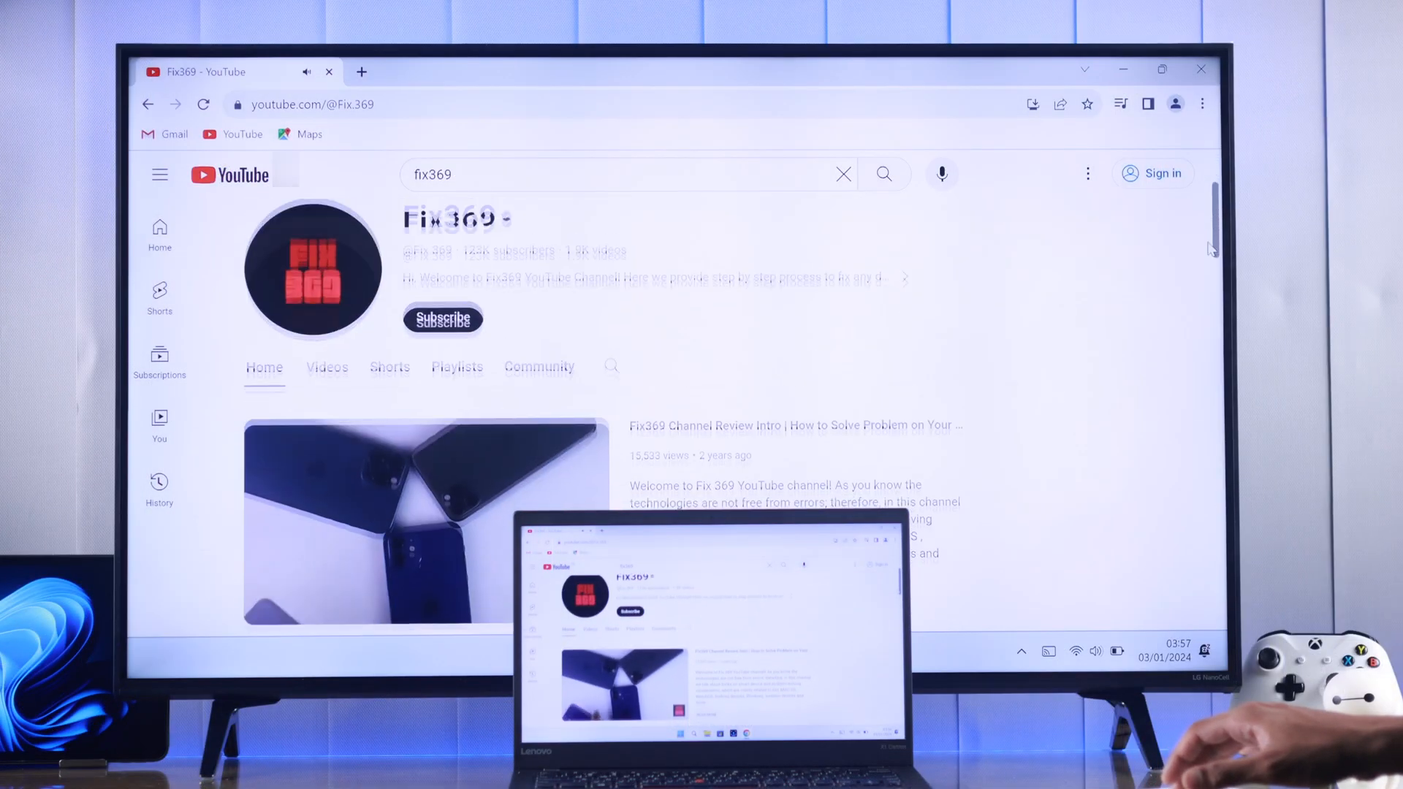
{"action": "scroll", "scroll_direction": "down", "scroll_amount": 3}
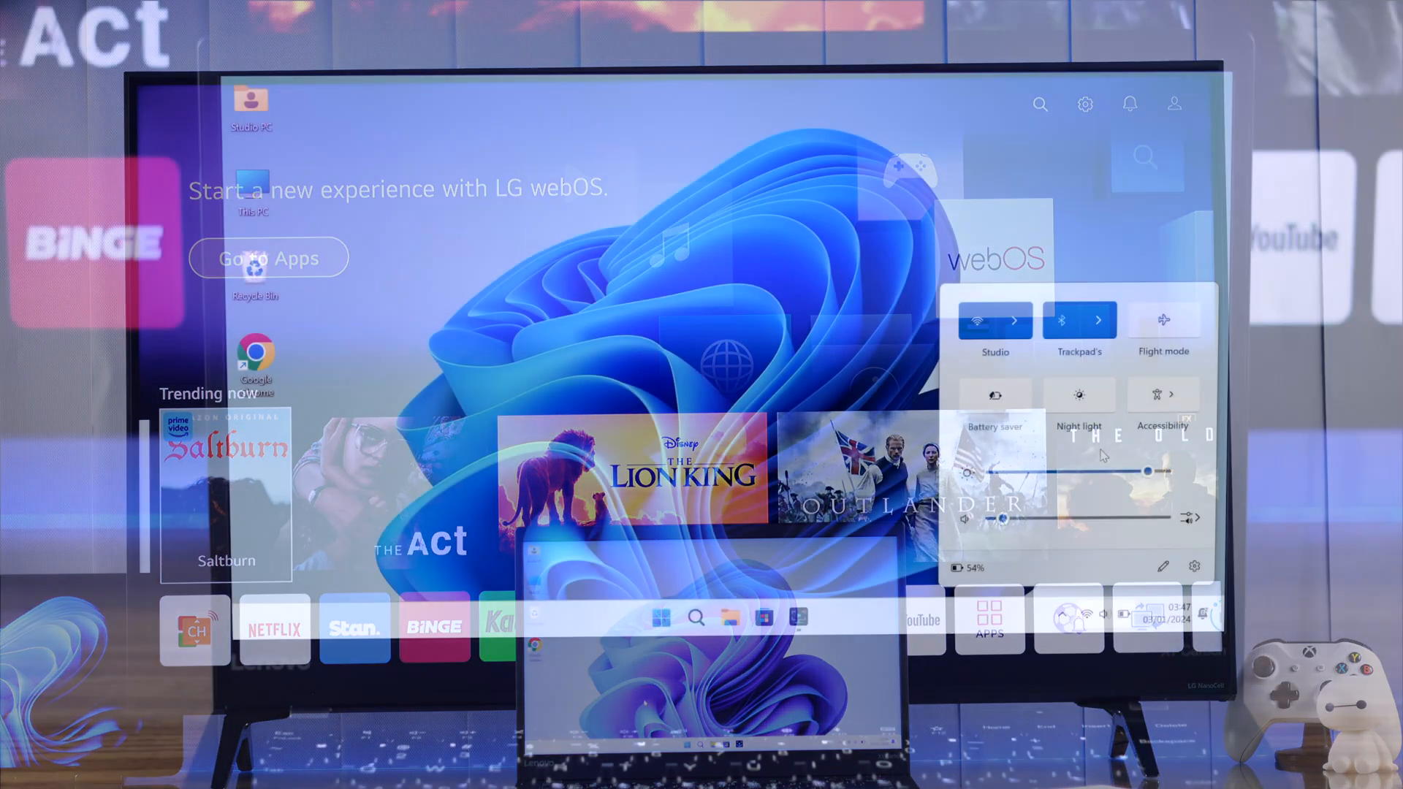
{"action": "left_click", "coordinate": [978, 320]}
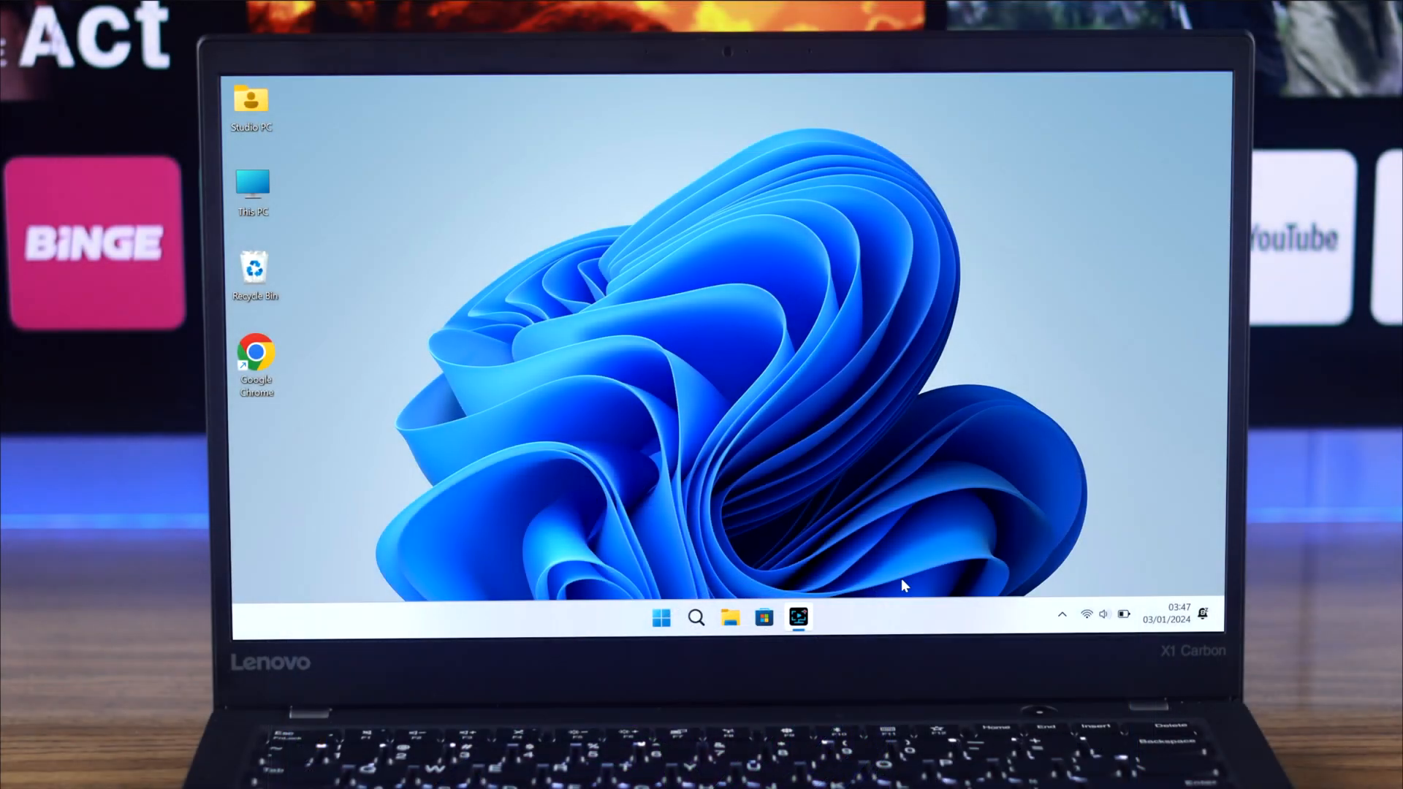
{"action": "mouse_move", "coordinate": [1105, 615]}
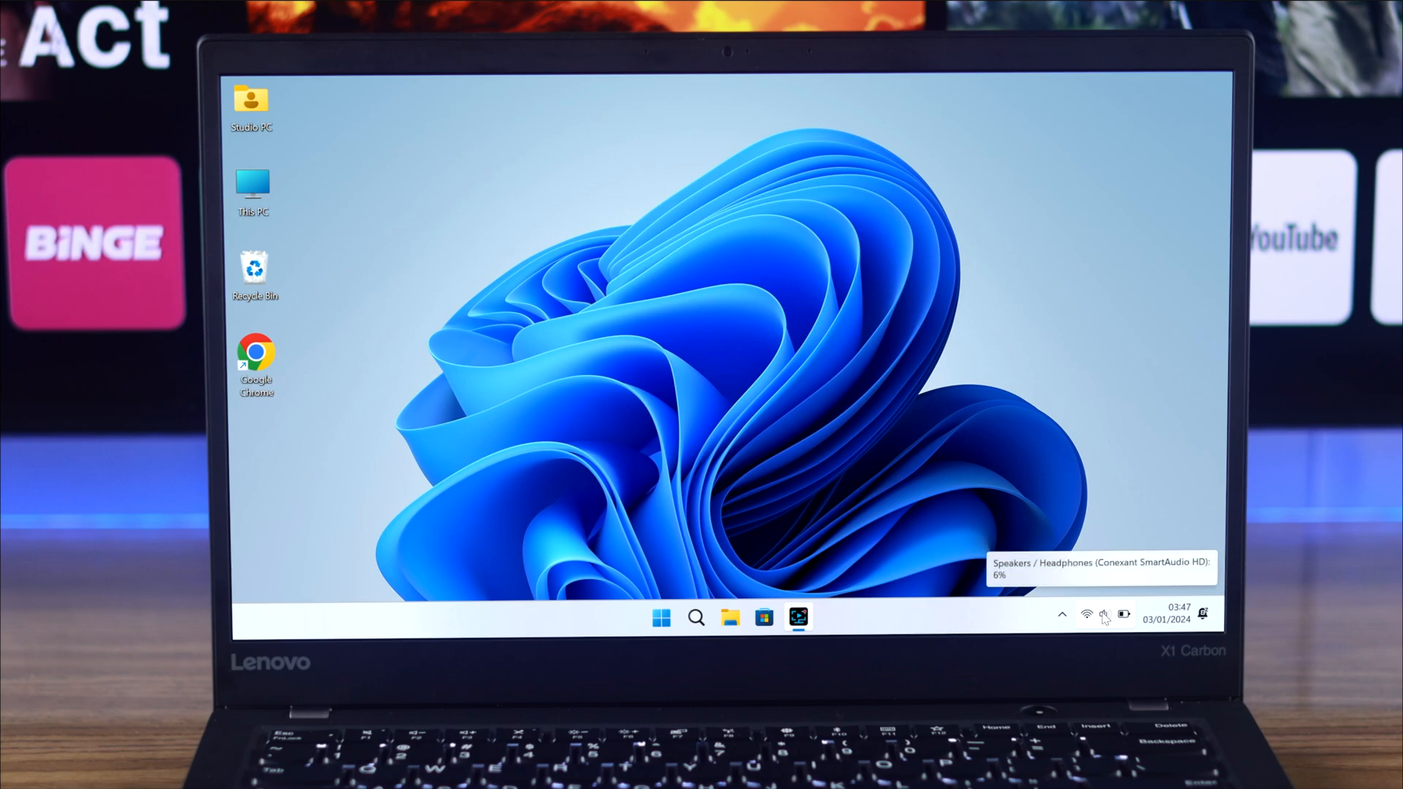
{"action": "left_click", "coordinate": [1085, 615]}
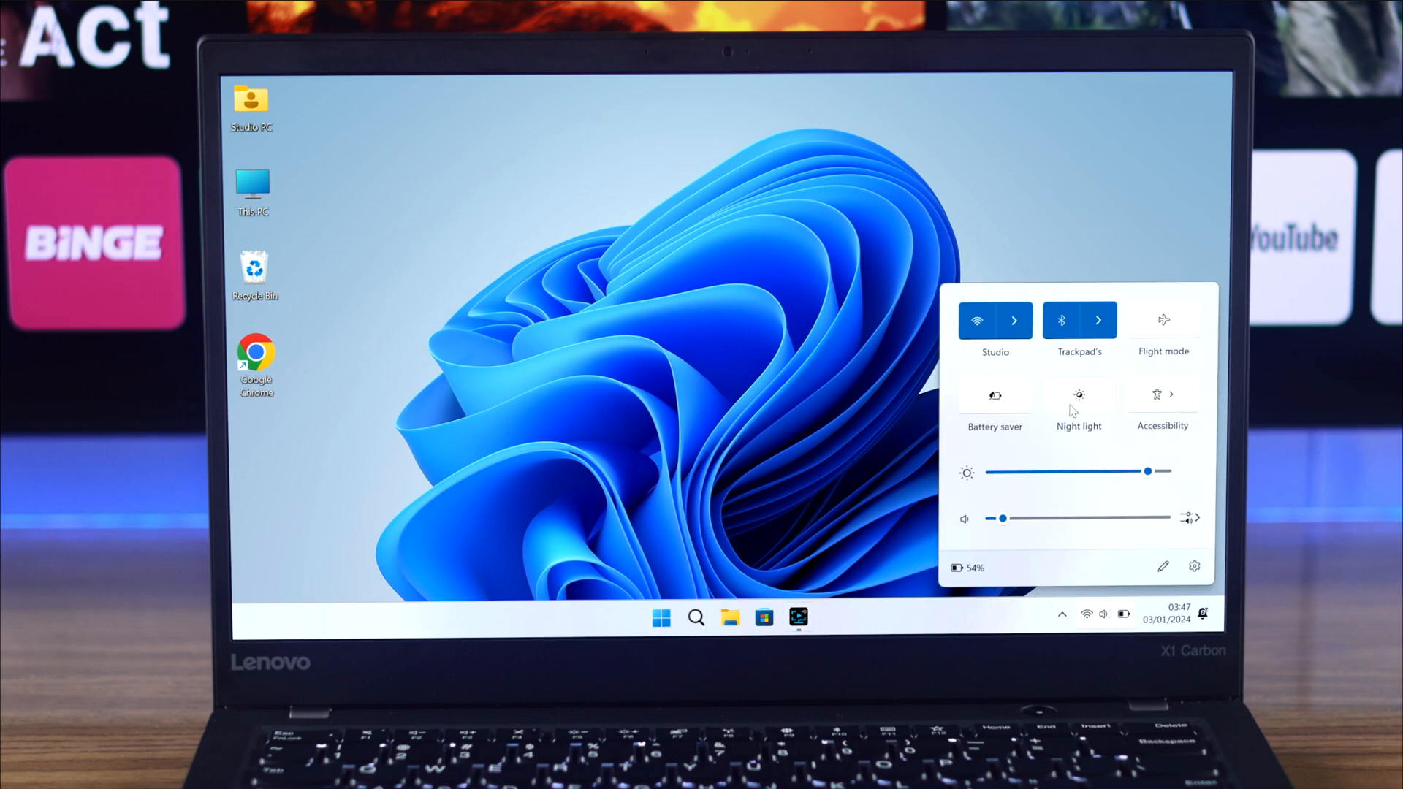
Add a Cast tile to Quick Settings and show the list of available displays
{"action": "left_click", "coordinate": [1162, 567]}
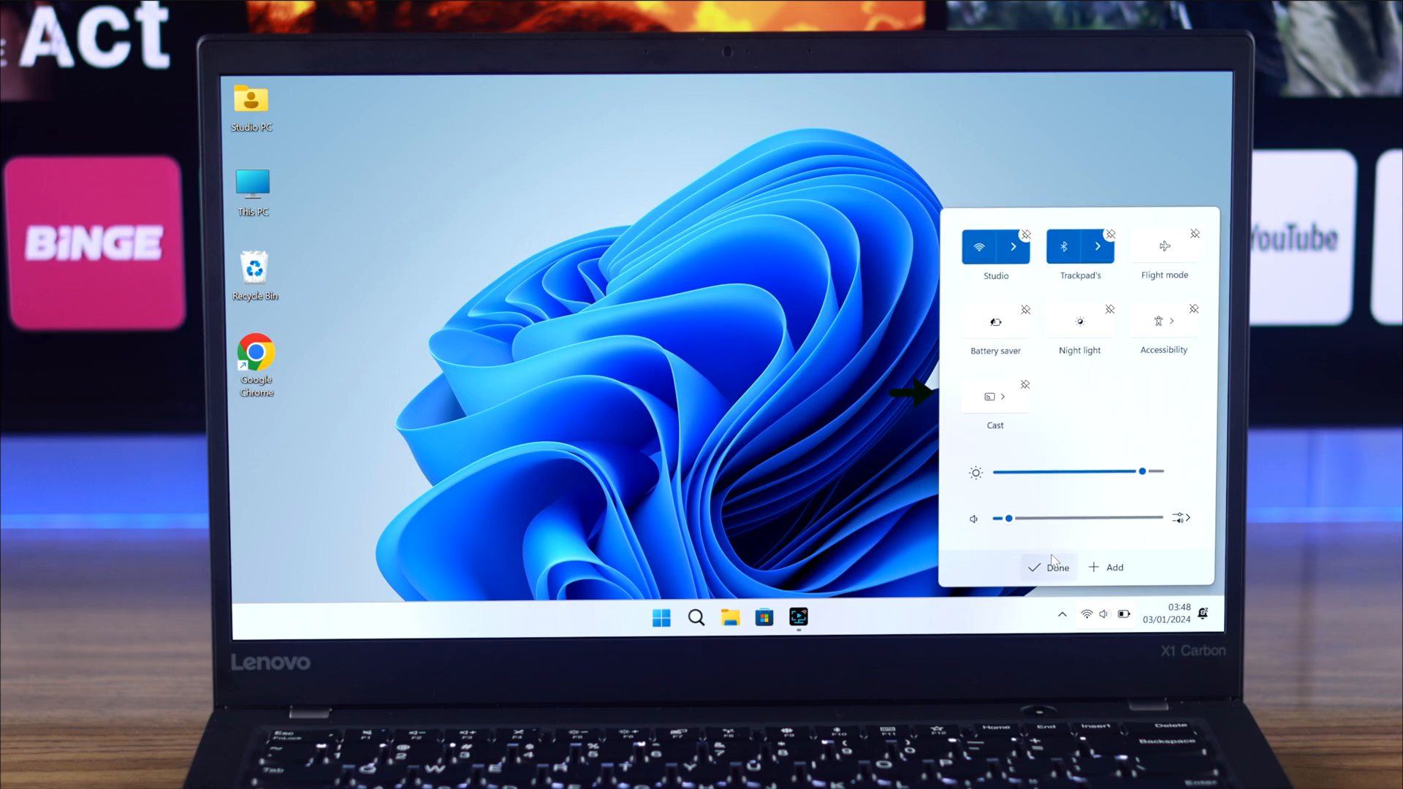
{"action": "left_click", "coordinate": [1049, 567]}
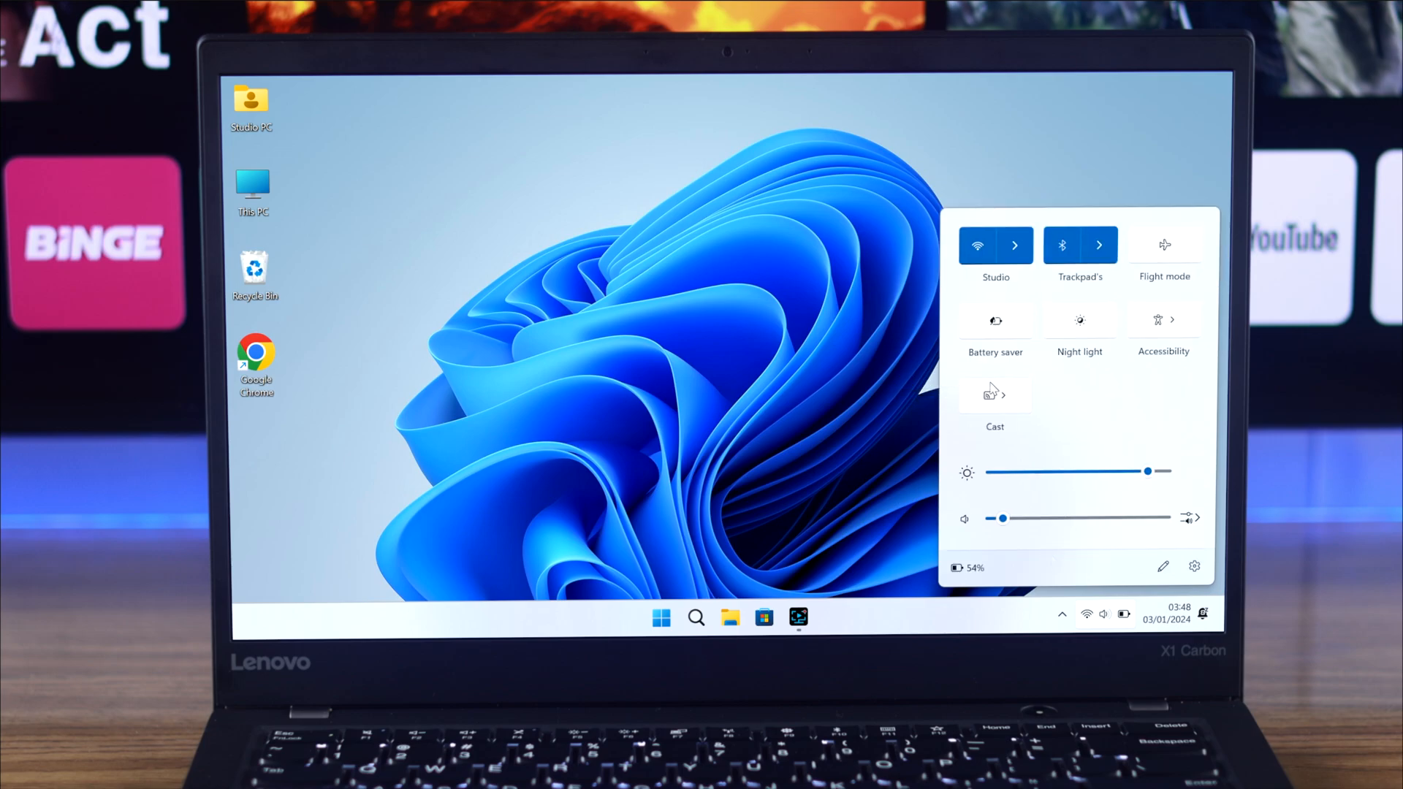
{"action": "left_click", "coordinate": [994, 403]}
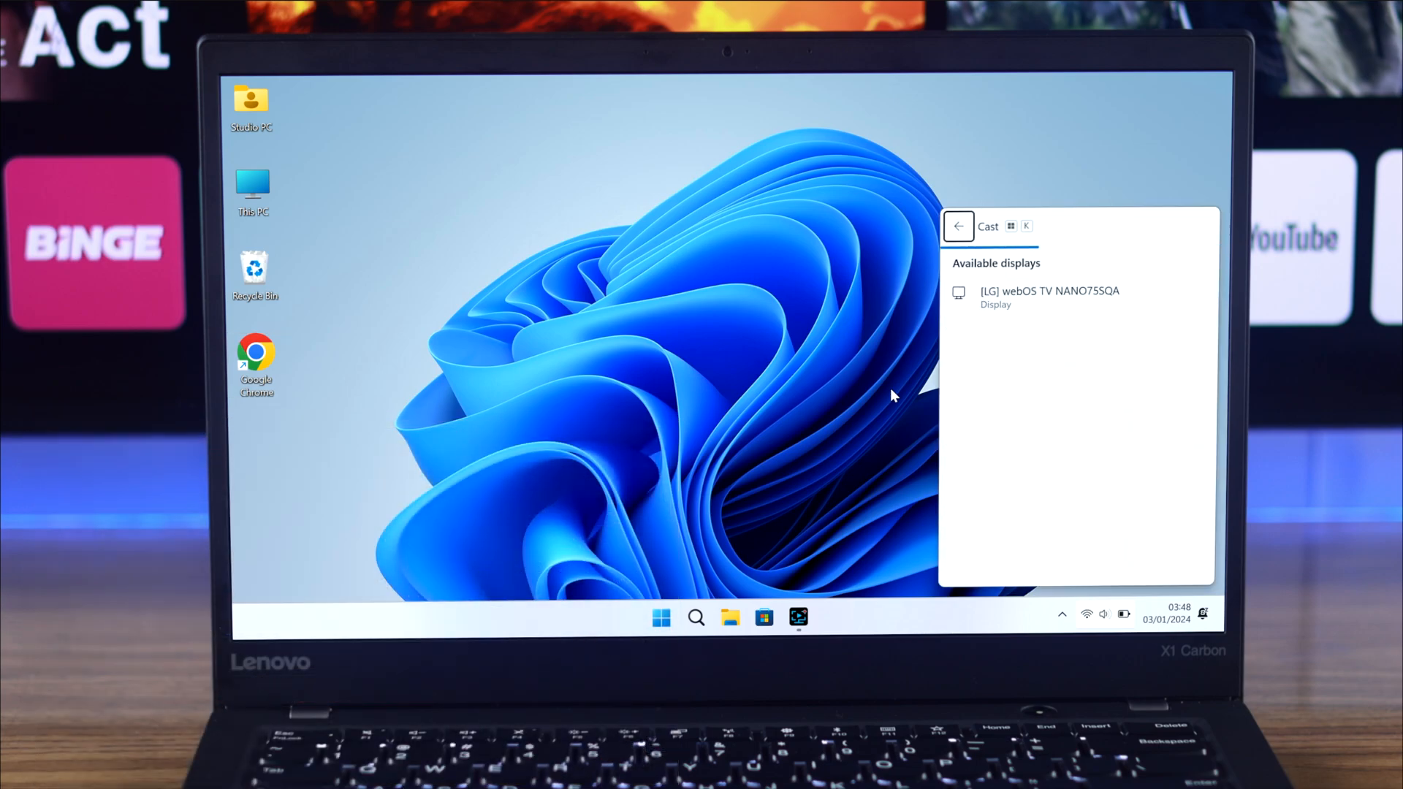
Connect to [LG] webOS TV NANO75SQA so the desktop mirrors on the TV
{"action": "left_click", "coordinate": [1050, 297]}
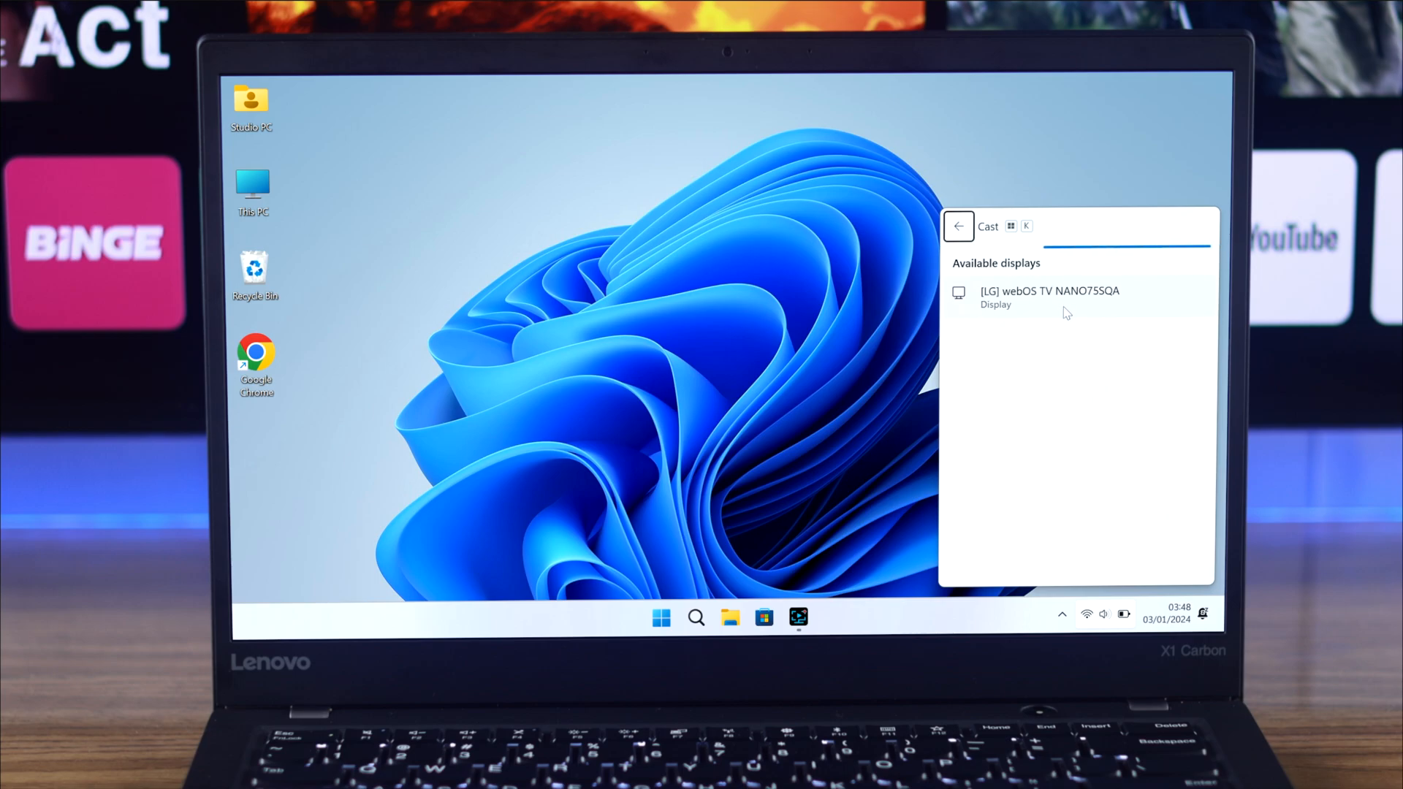
{"action": "left_click", "coordinate": [1049, 297]}
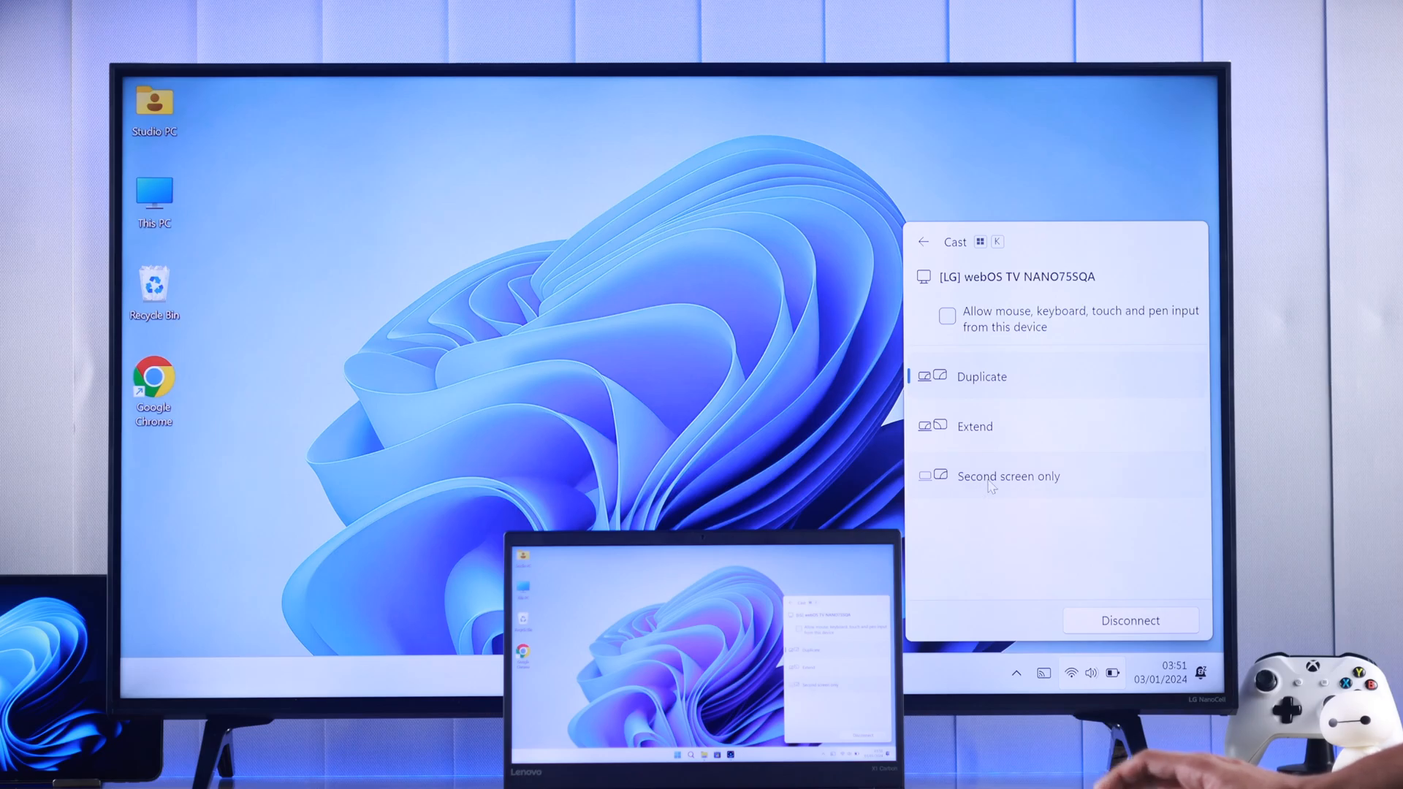
Switch casting to Second screen only mode and dismiss the Cast panel
{"action": "left_click", "coordinate": [1008, 477]}
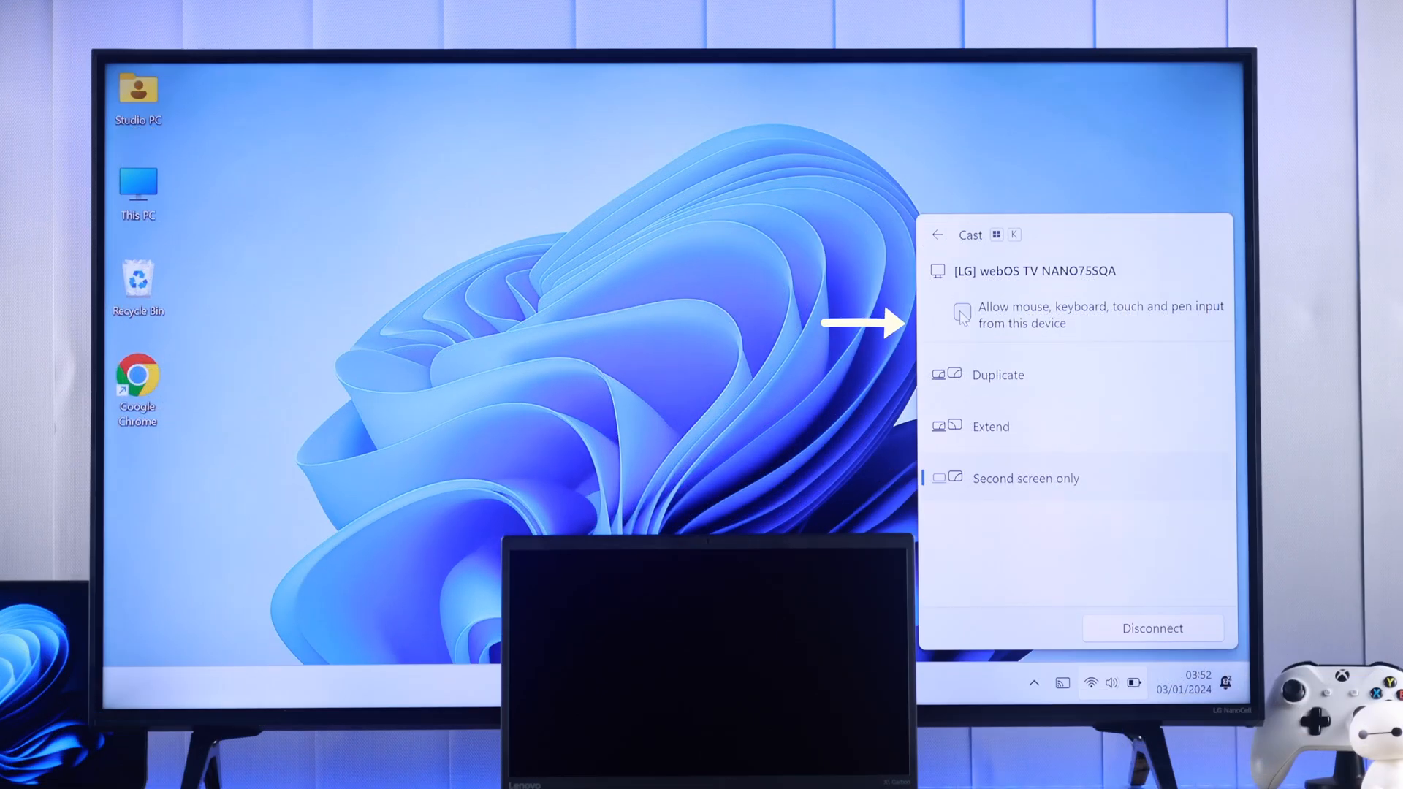
{"action": "left_click", "coordinate": [961, 312]}
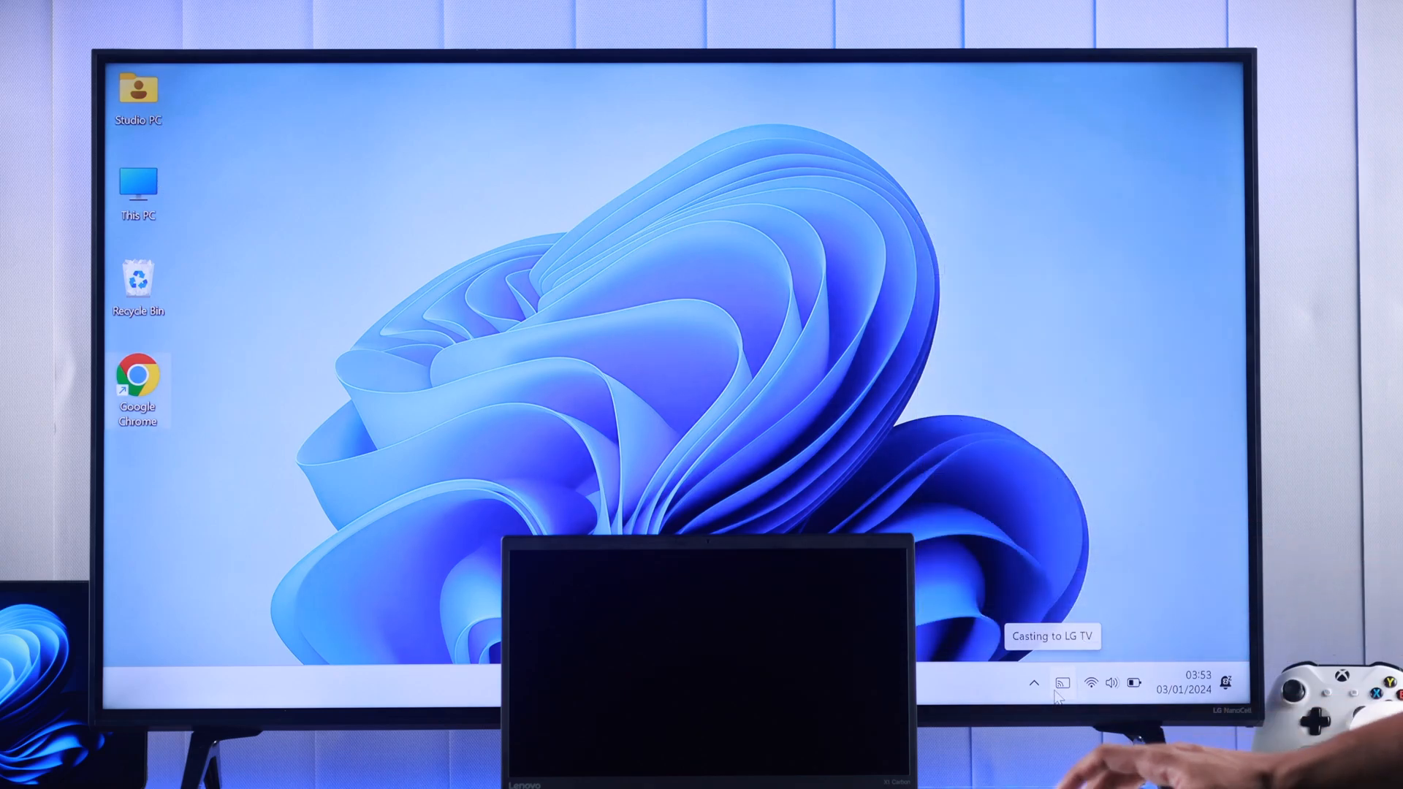
Show the Fix369 YouTube channel in Chrome on the TV, scrolled to Popular videos
{"action": "left_click", "coordinate": [1061, 682]}
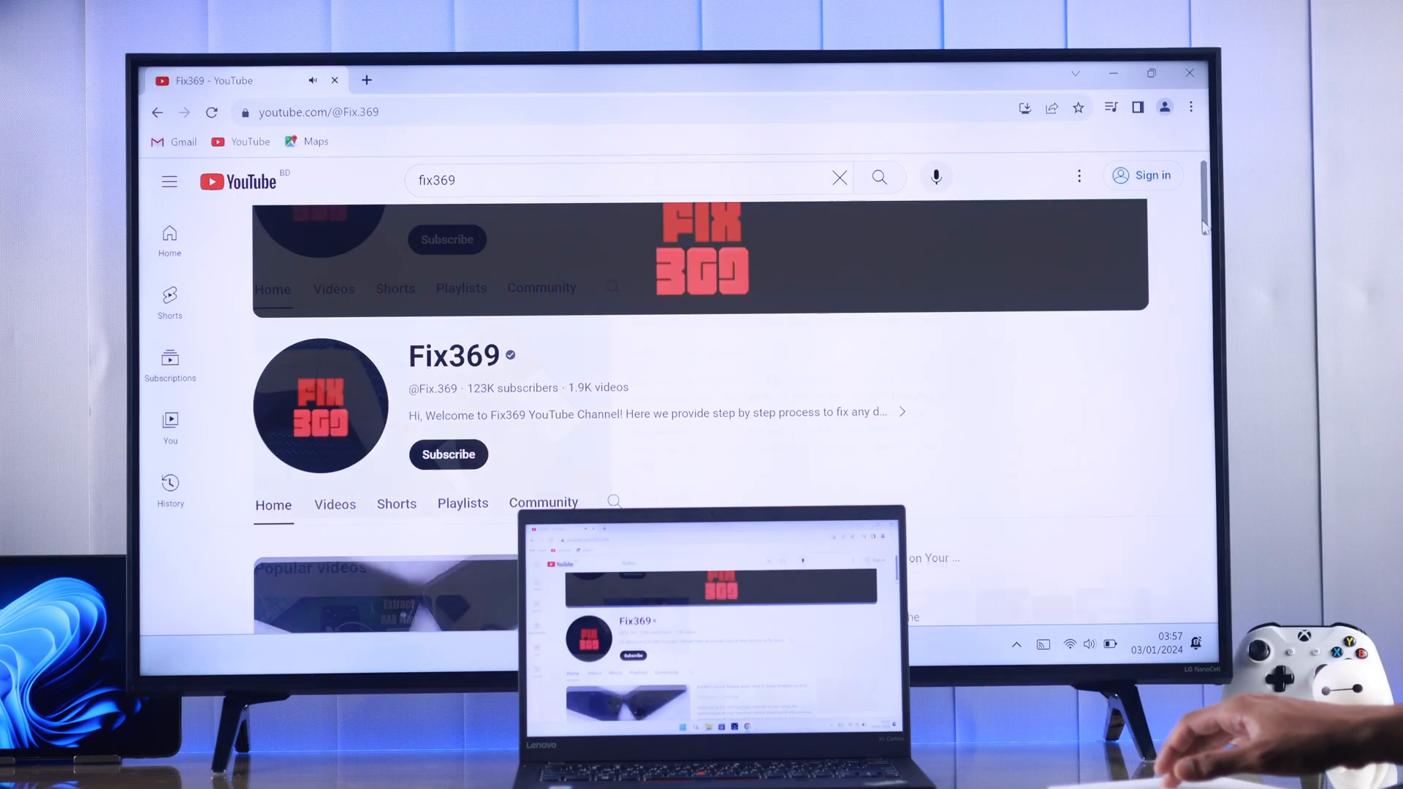
{"action": "scroll", "scroll_direction": "down", "scroll_amount": 3}
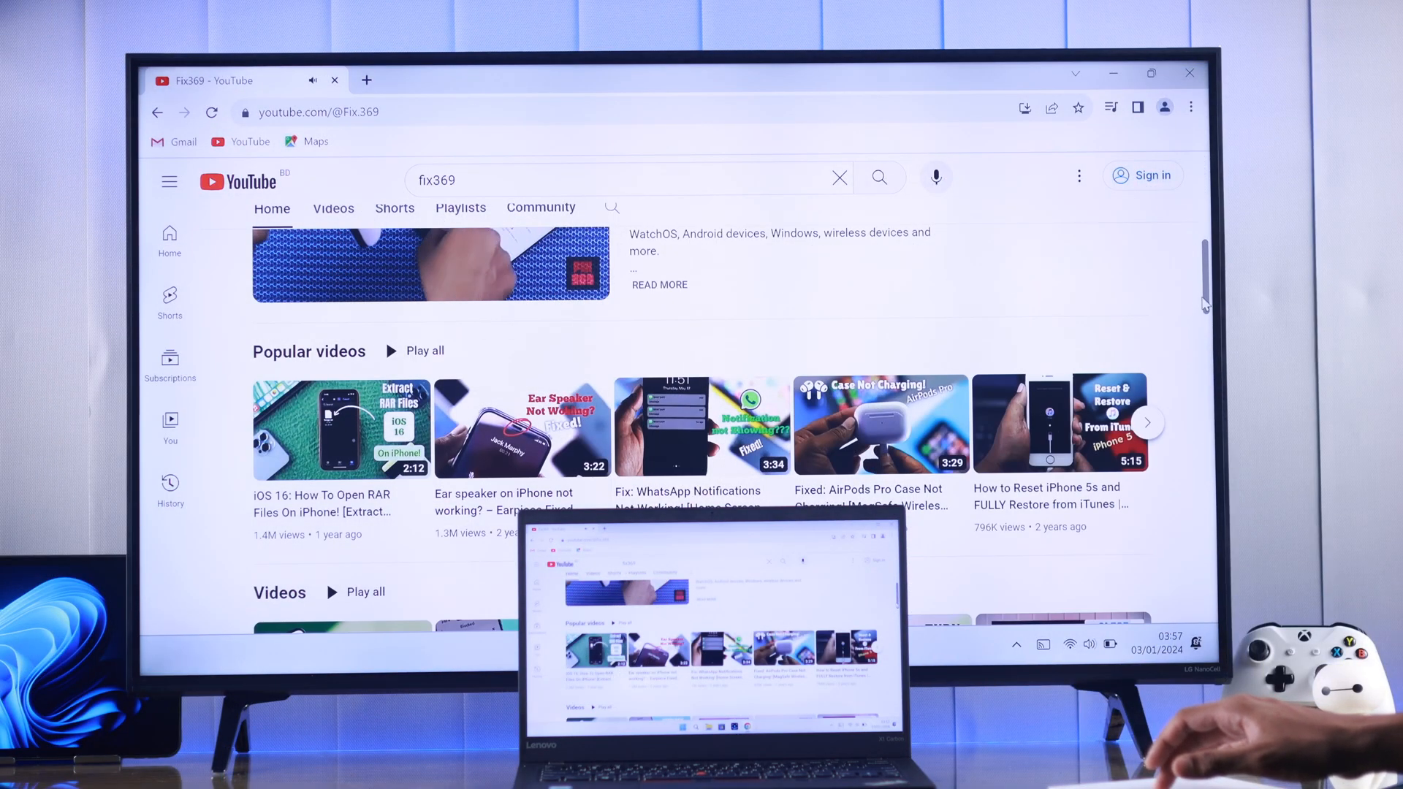